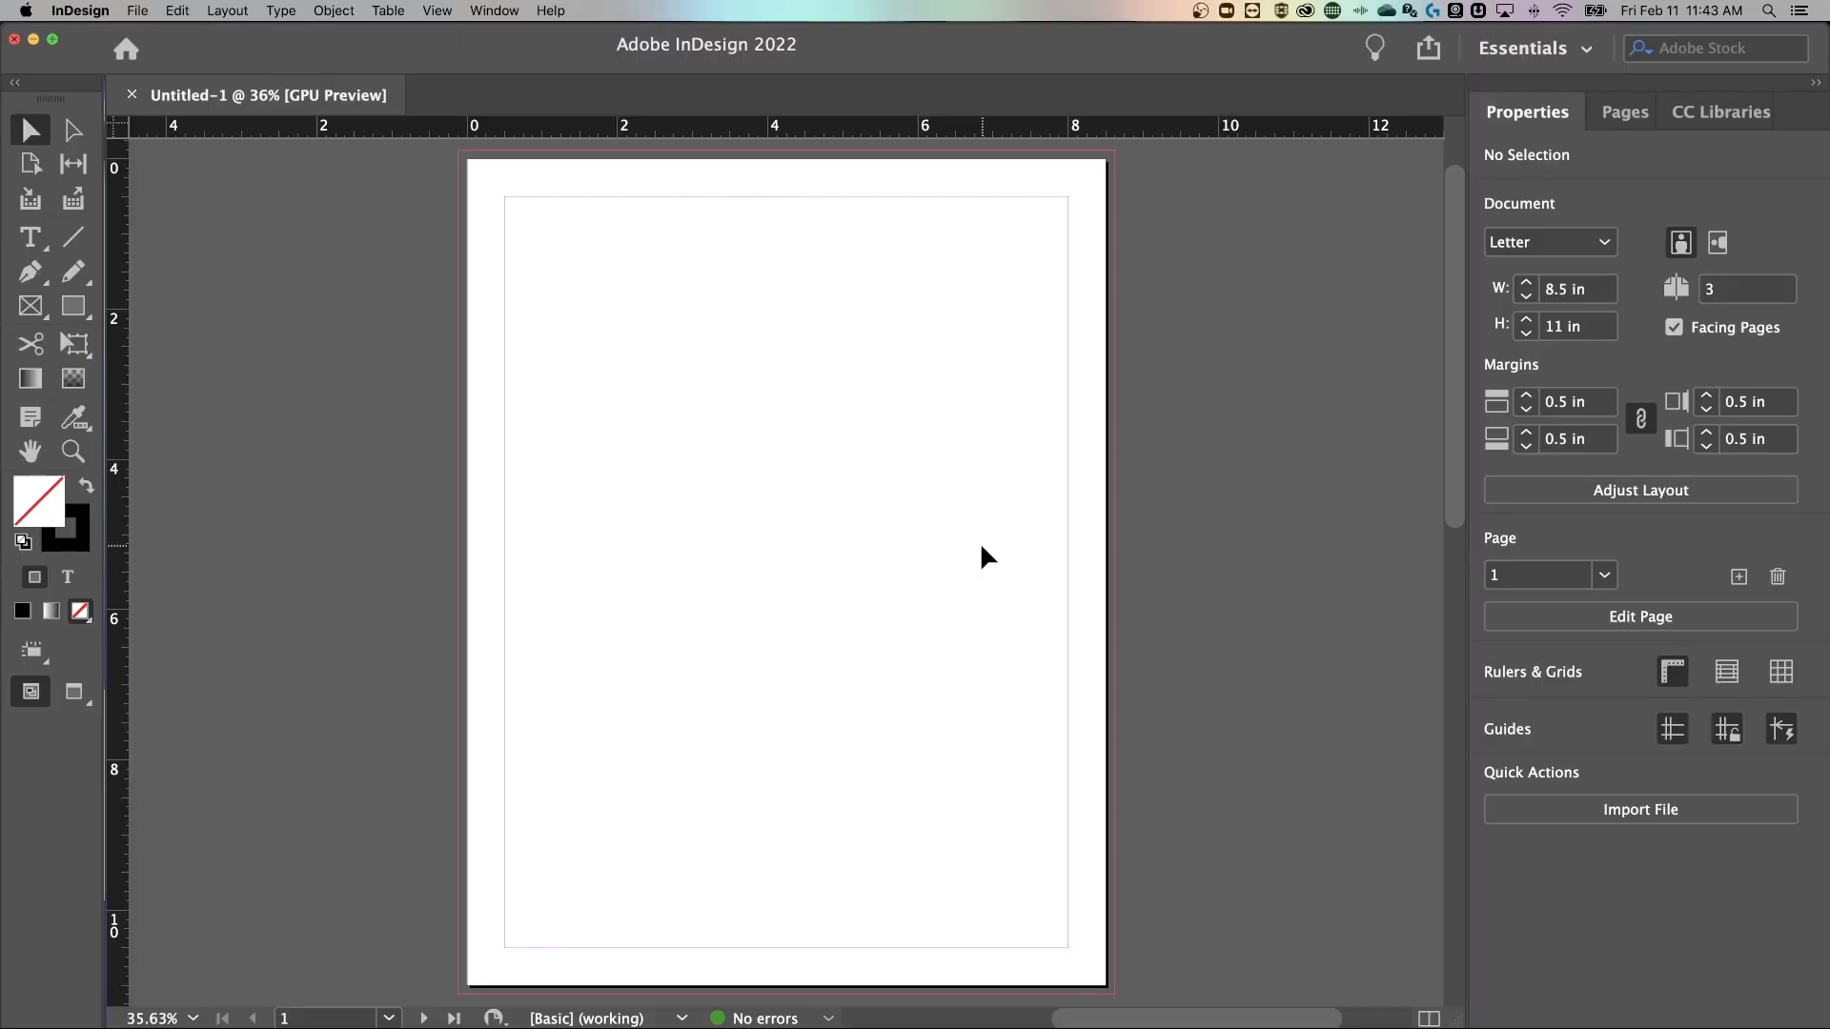
Step: Activate the Type tool to start placing a text frame
left_click(29, 236)
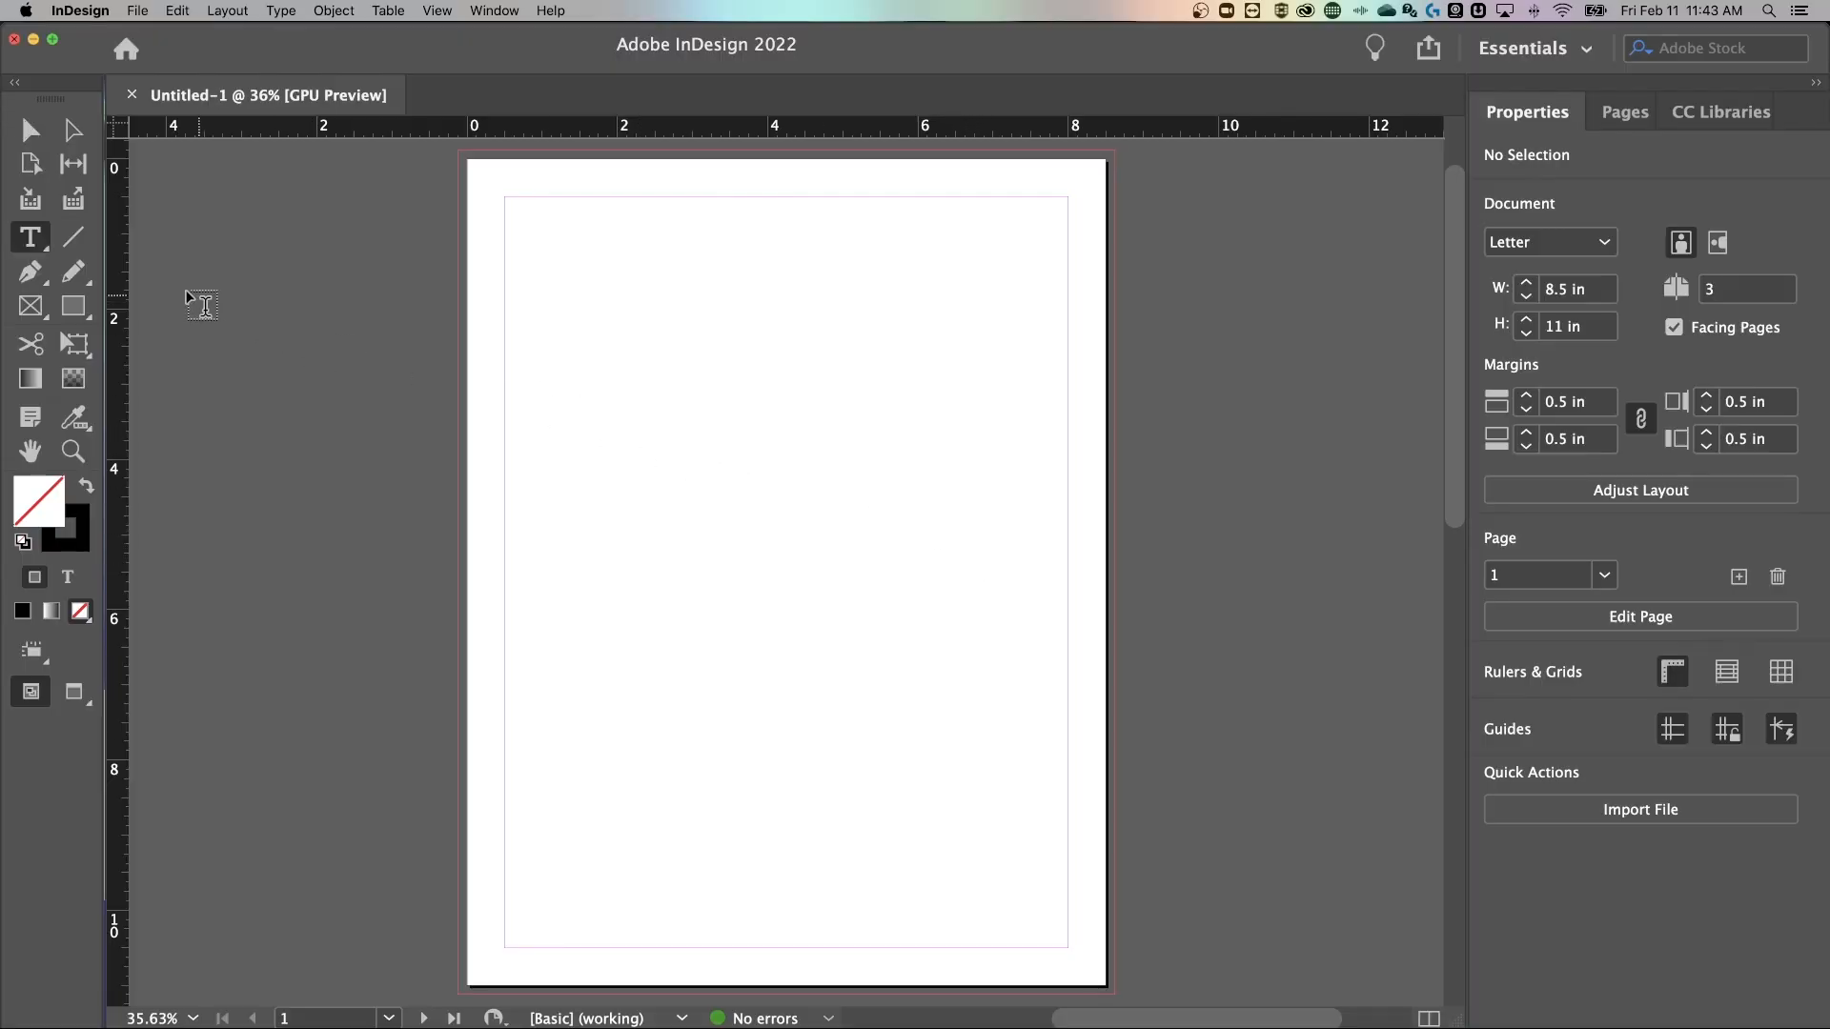
mouse_move(29, 238)
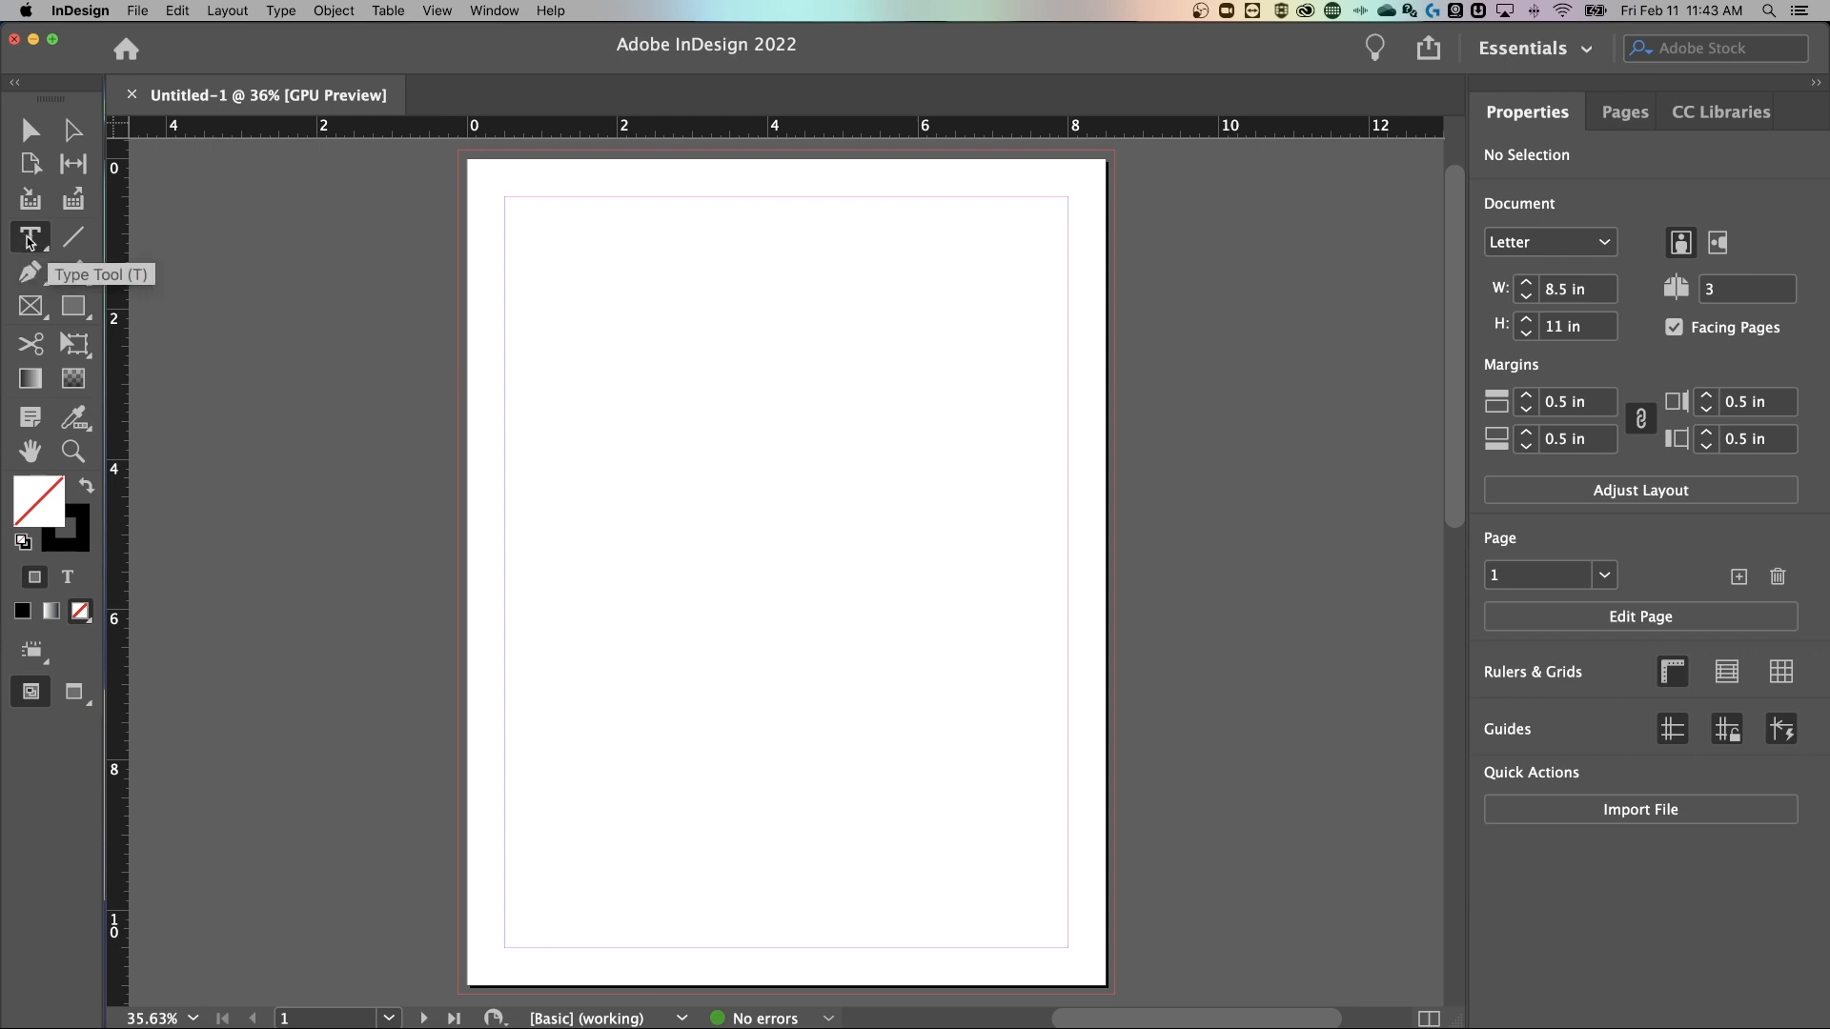
Step: Draw a large text frame across the upper page and enter WRITE SOME TEXT
left_click_drag(532, 341, 561, 355)
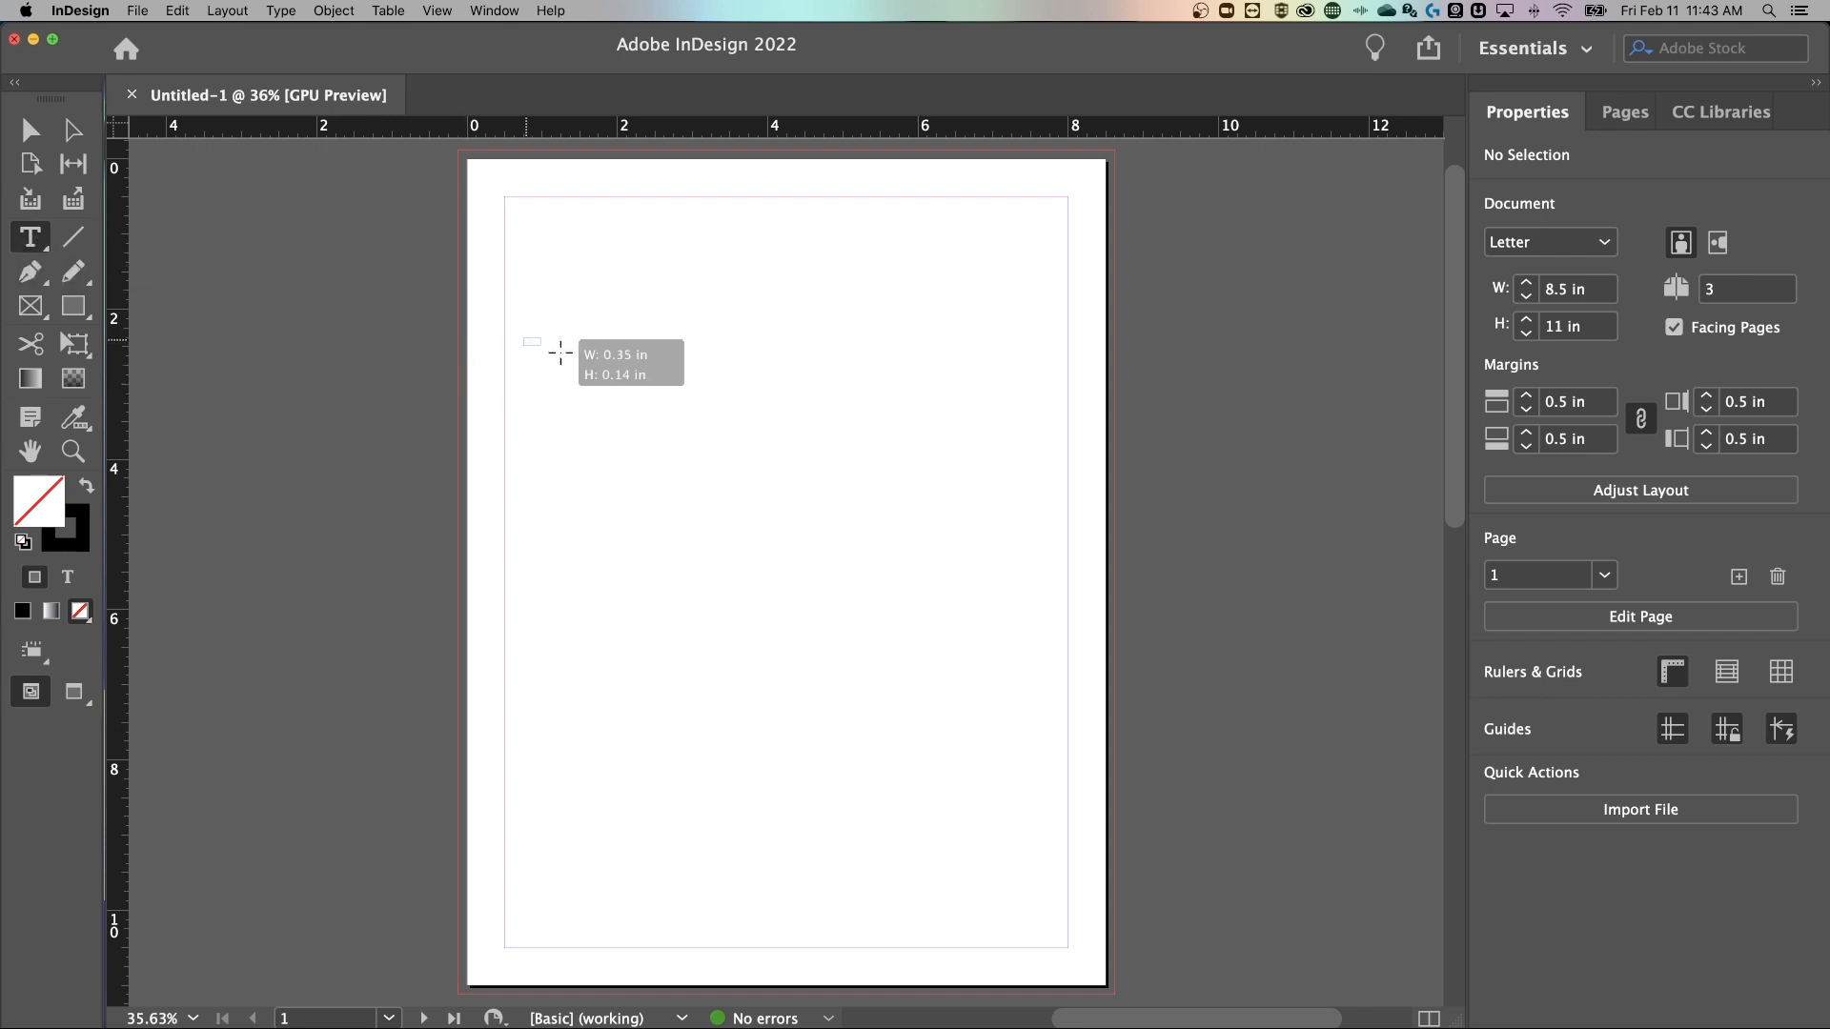
left_click_drag(527, 341, 1056, 675)
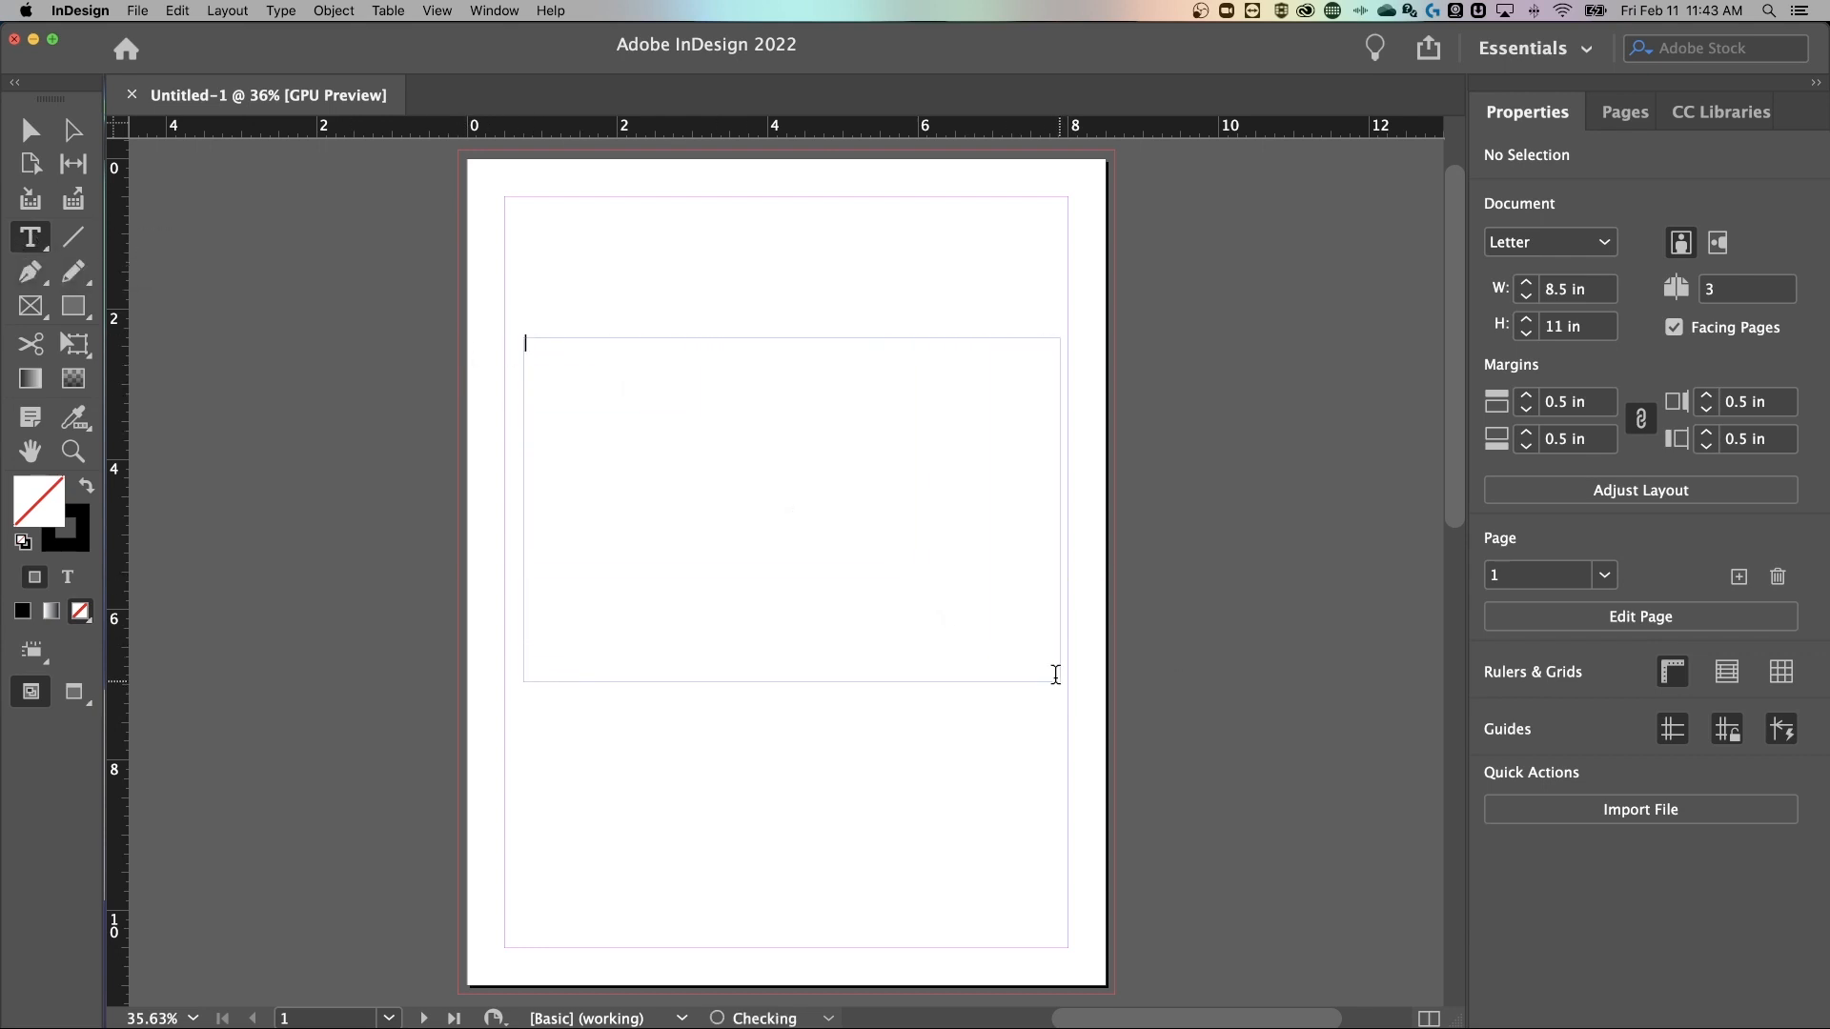
type("WRITE SOME TEXT")
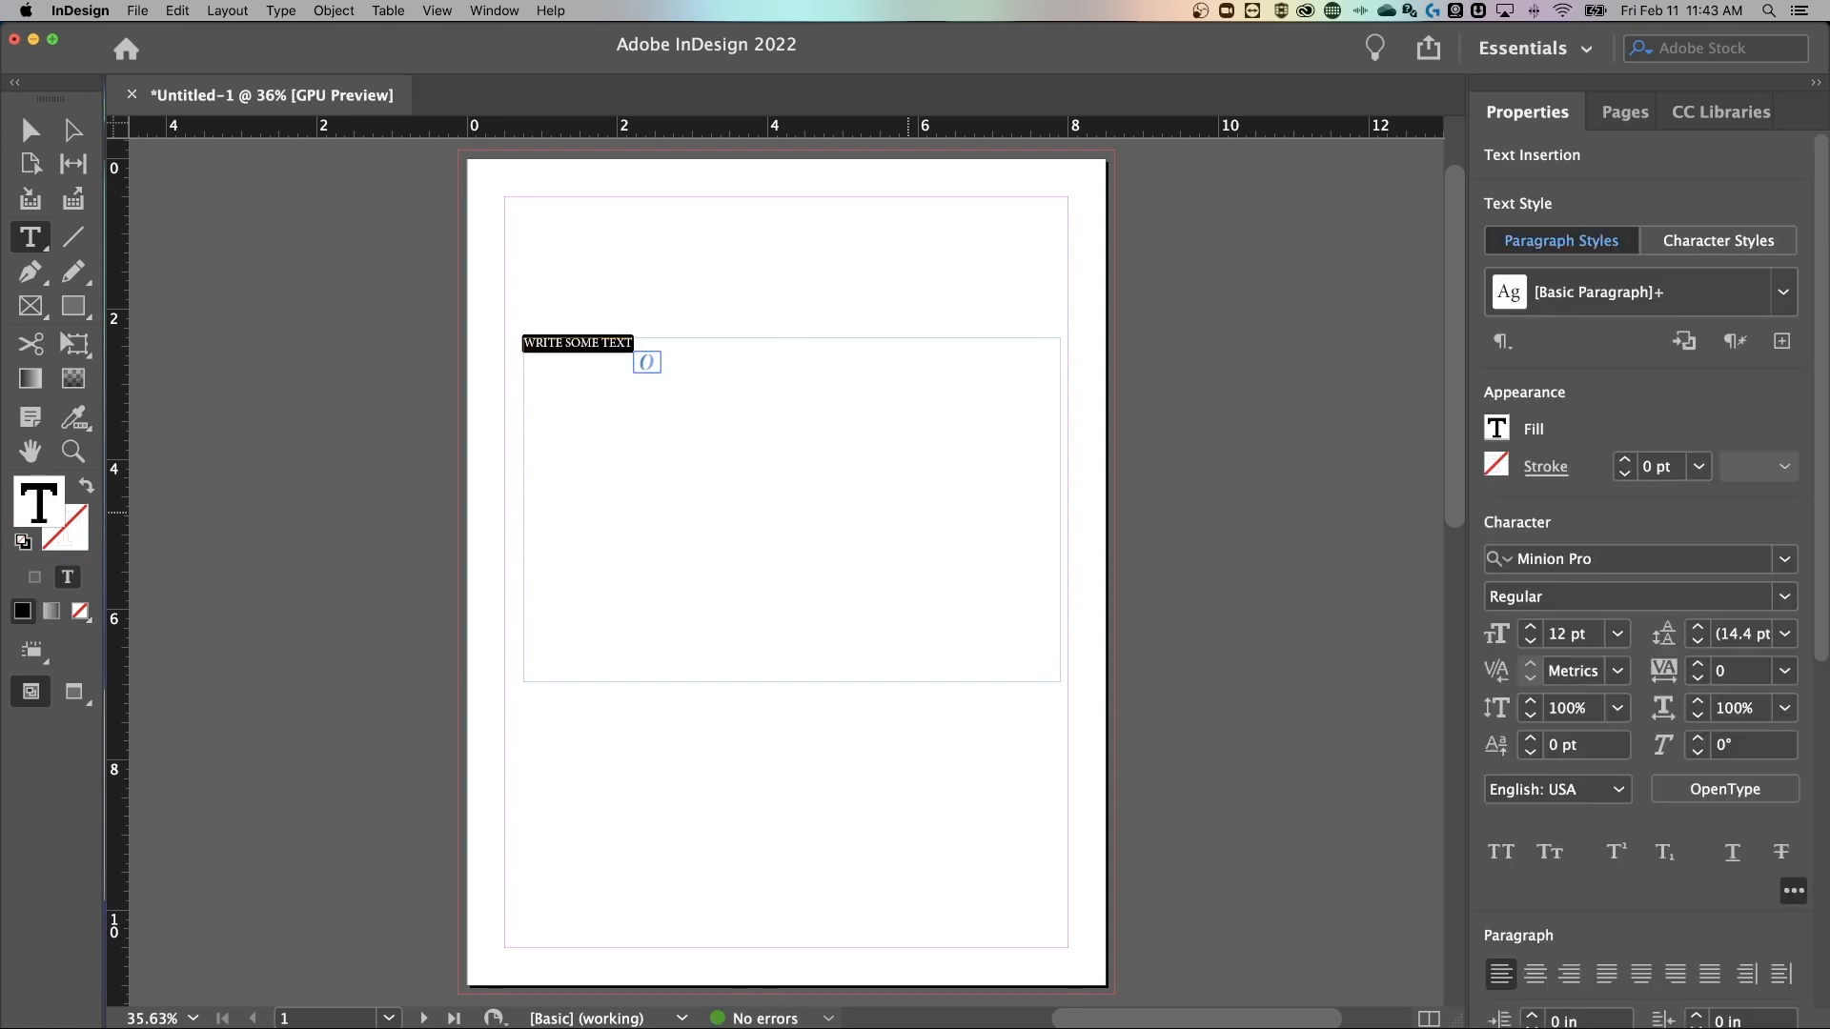
Step: Set the heading to 48 pt, then select the frame as an object
left_click(1619, 633)
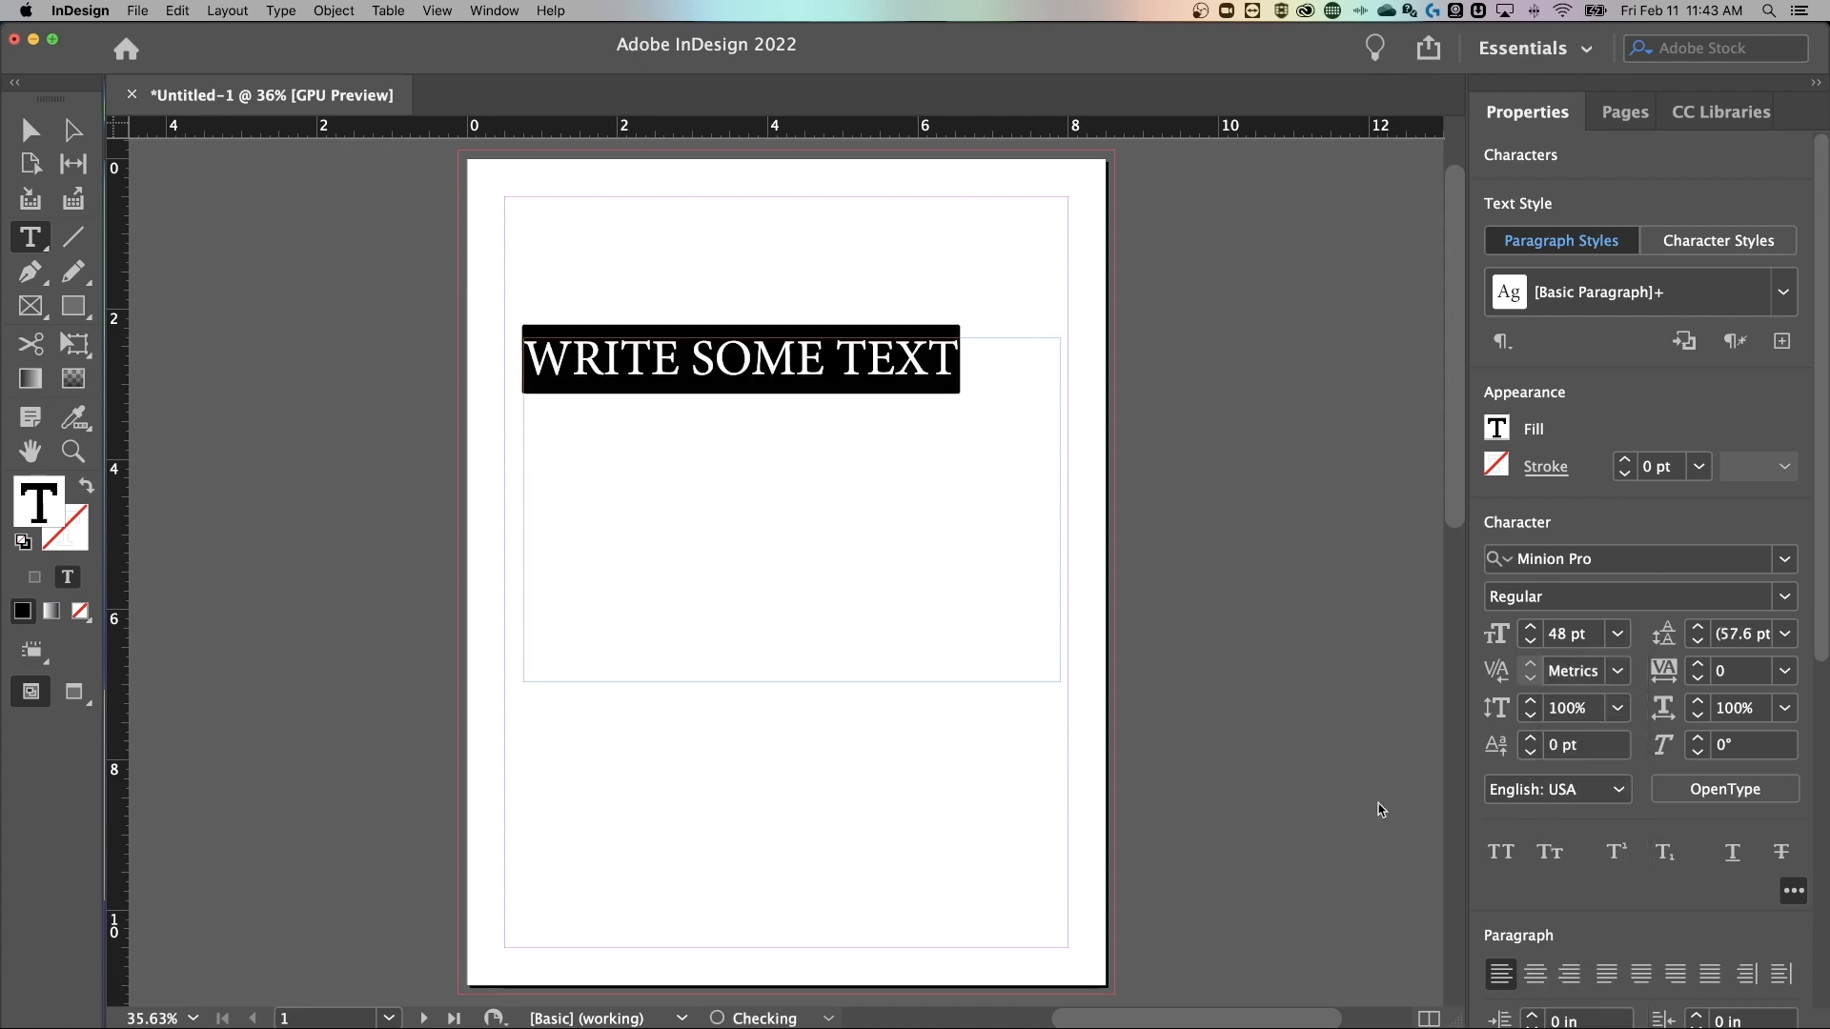
left_click(29, 130)
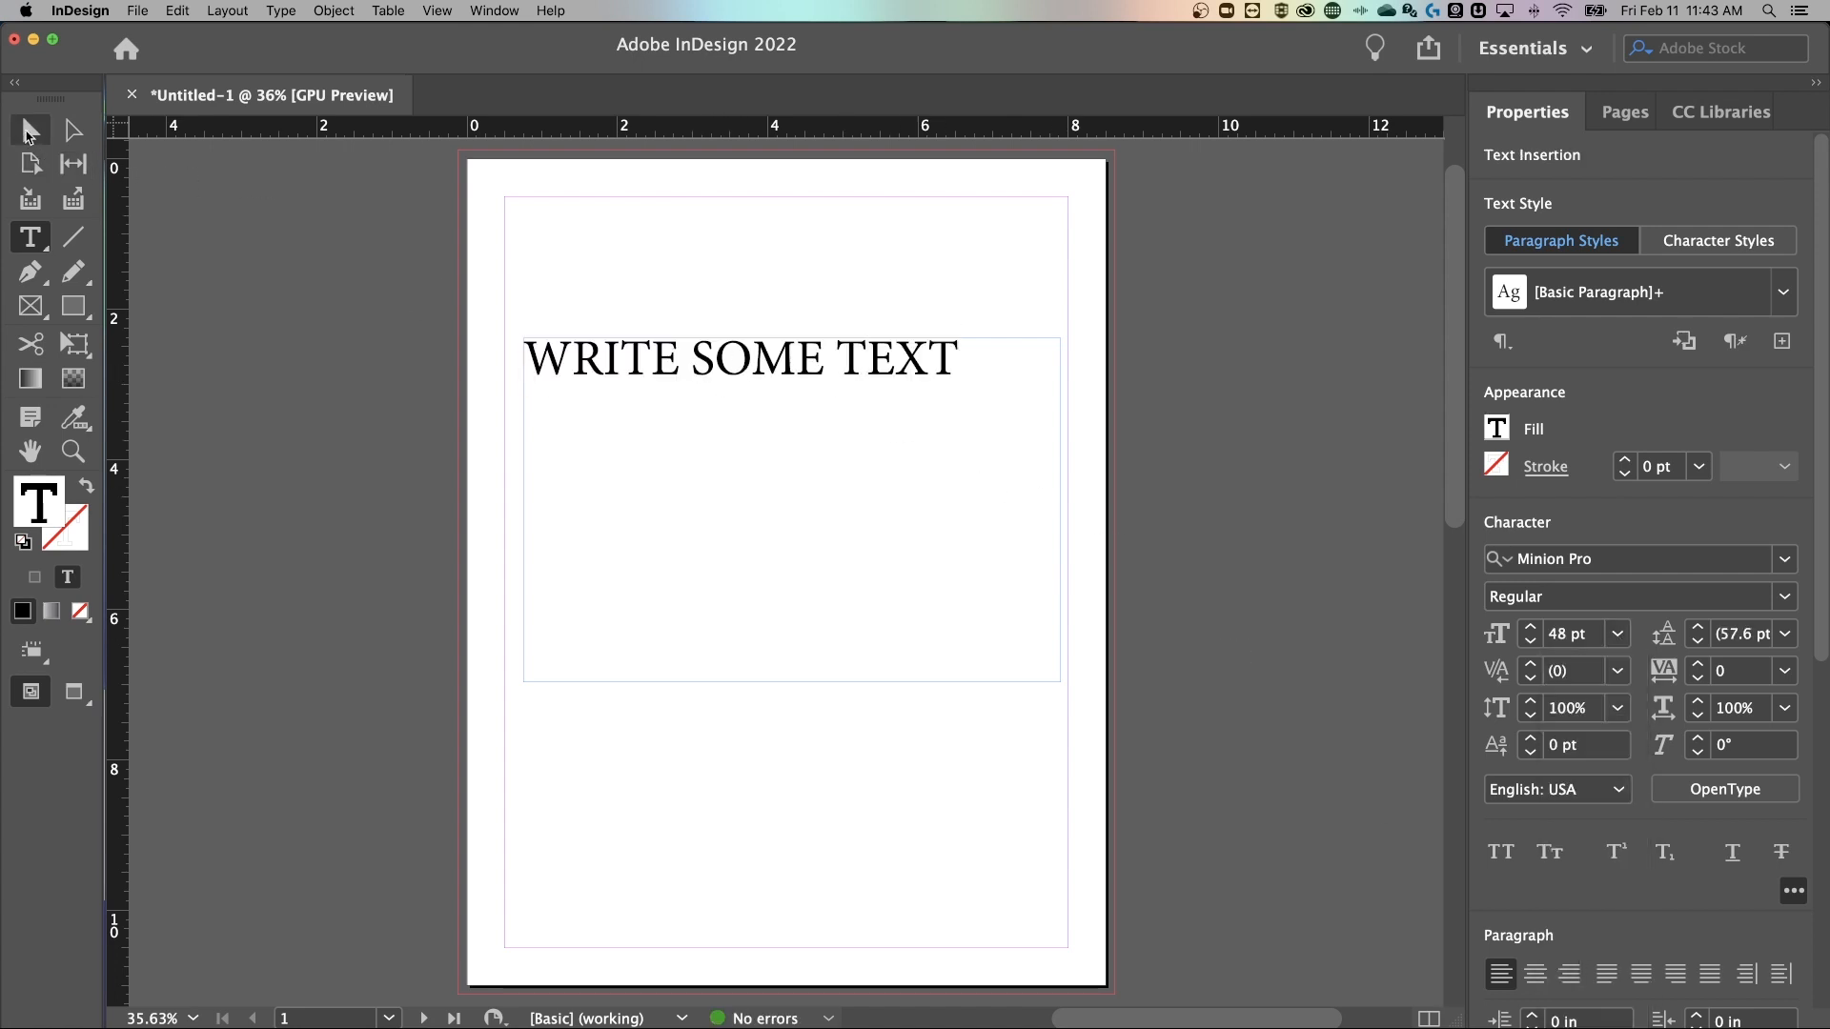
left_click(740, 358)
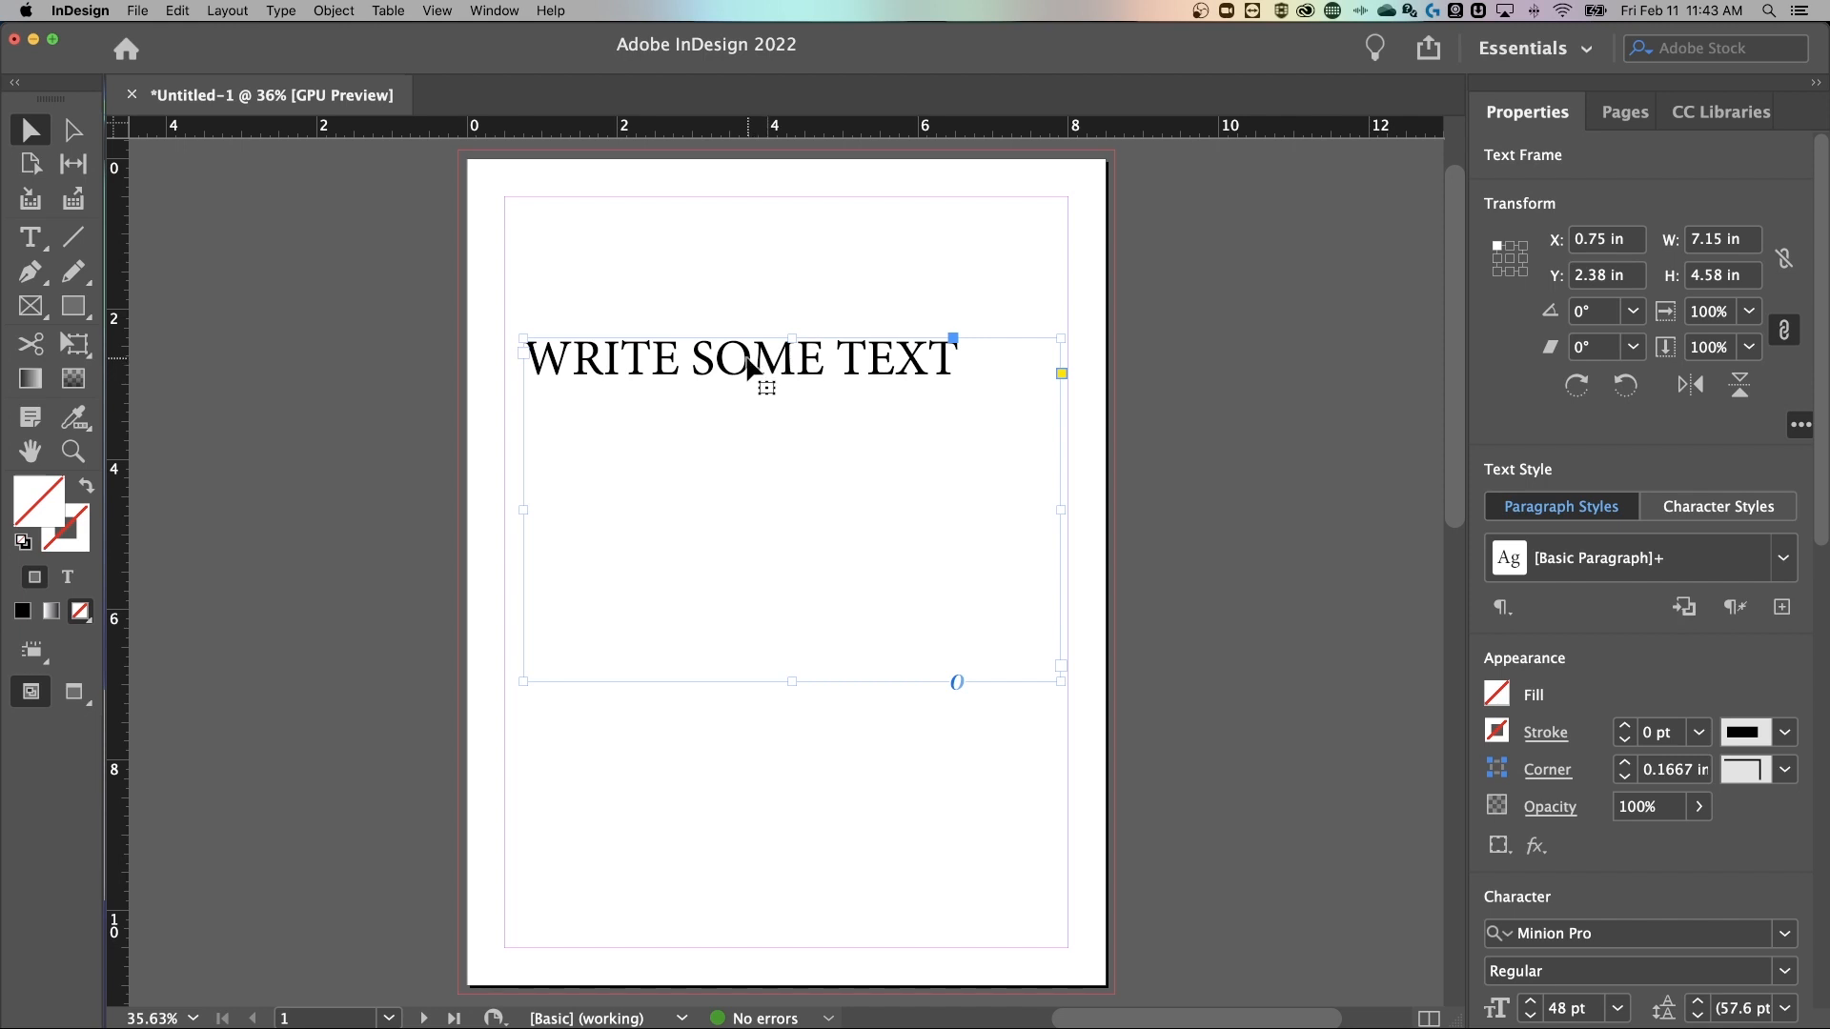
left_click(494, 11)
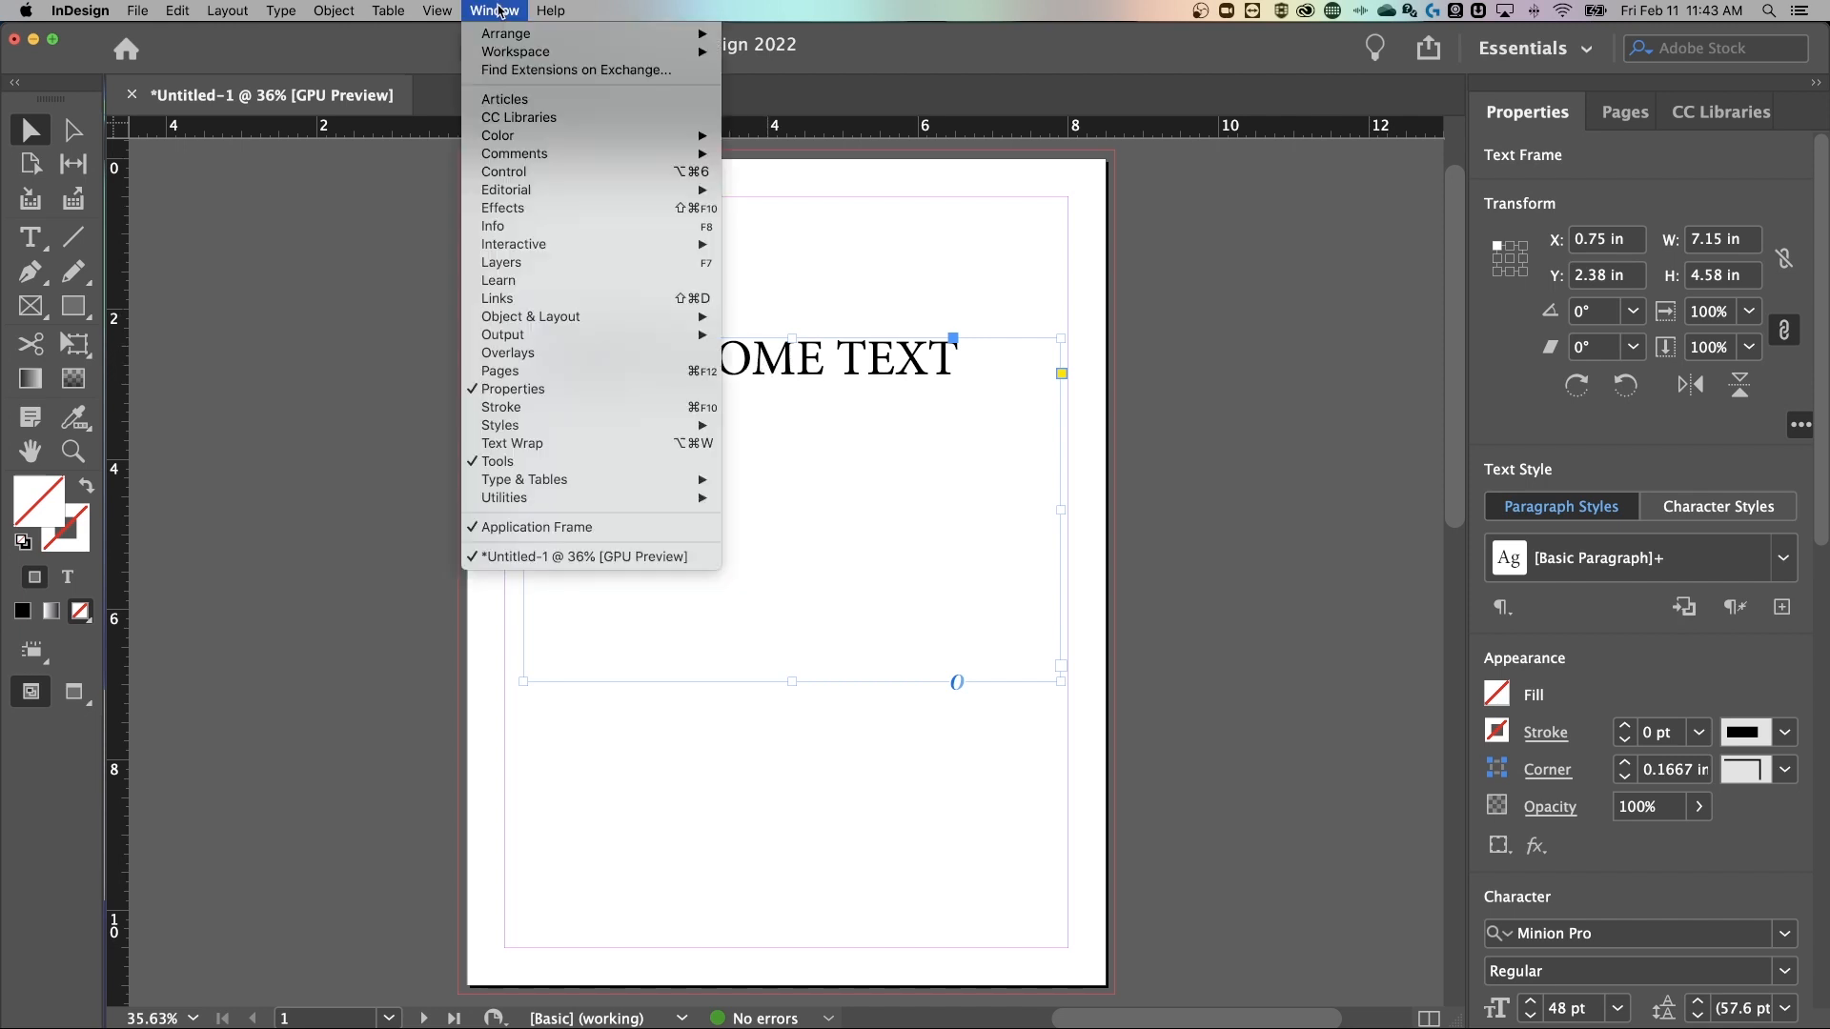
mouse_move(511, 389)
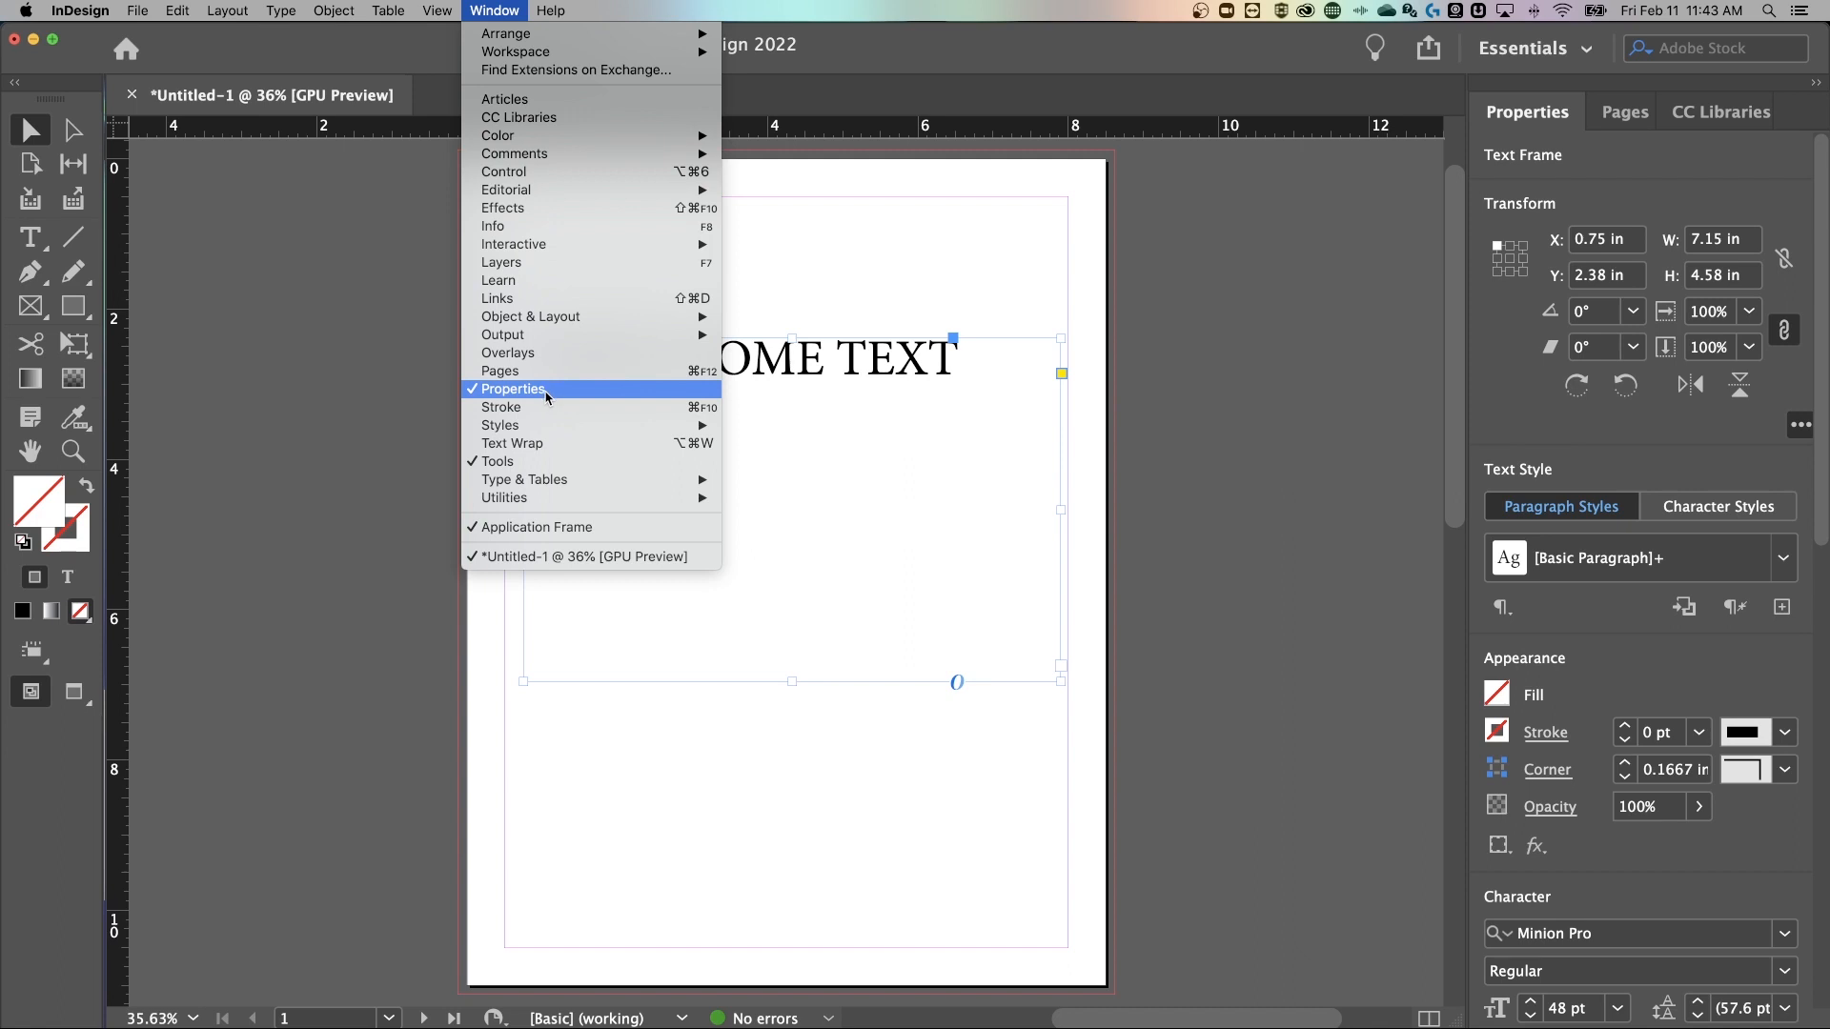
mouse_move(524, 479)
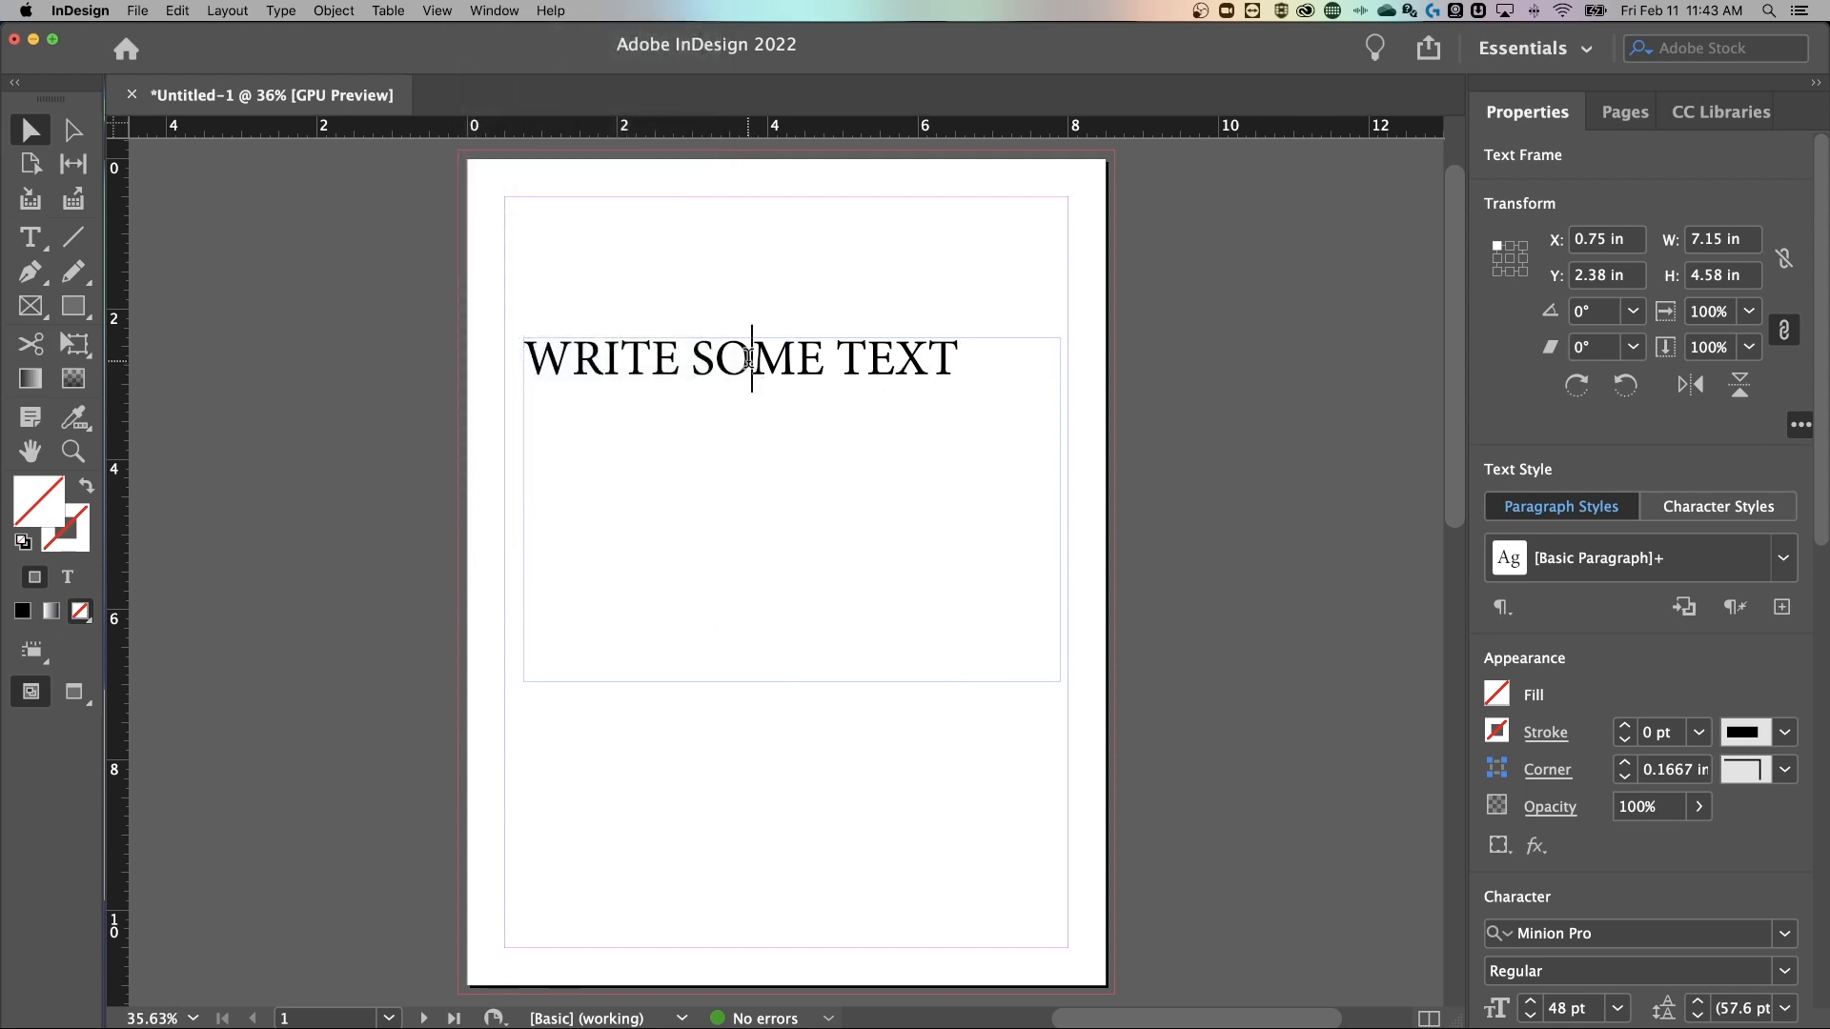
Step: Select the word SOME and apply Underline from the Character options
double_click(757, 358)
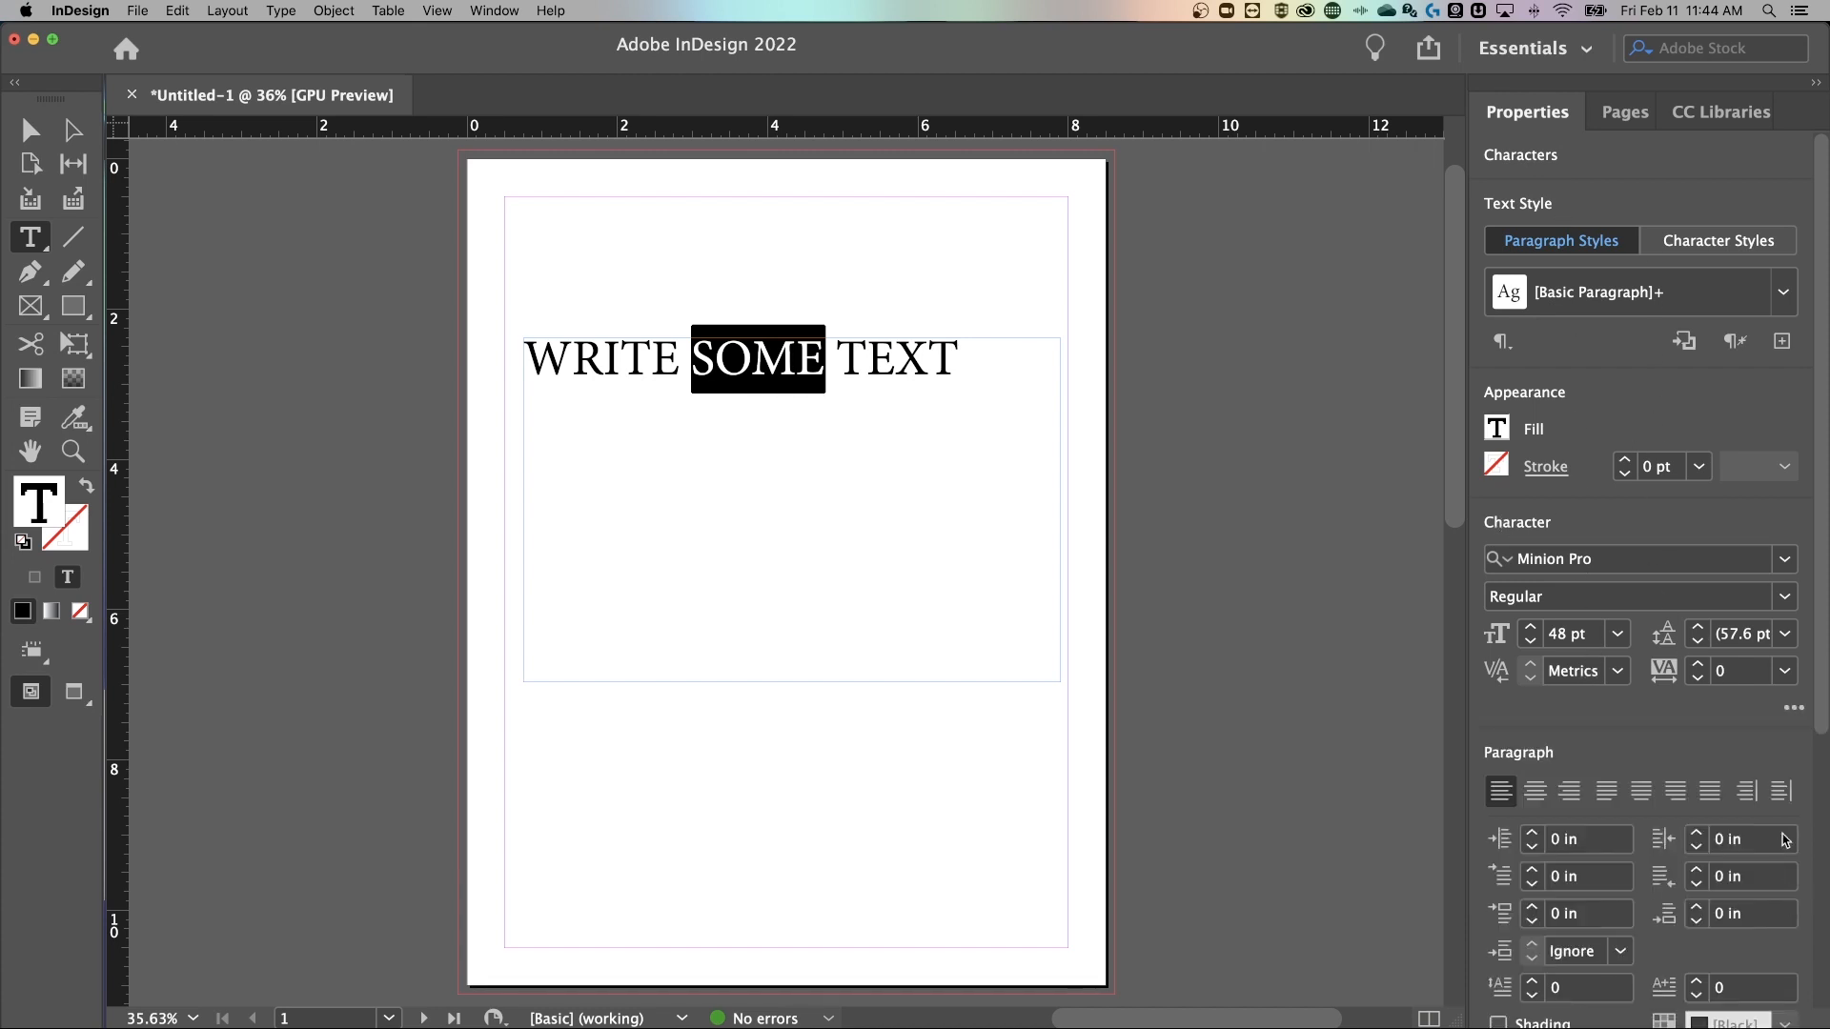
mouse_move(1795, 709)
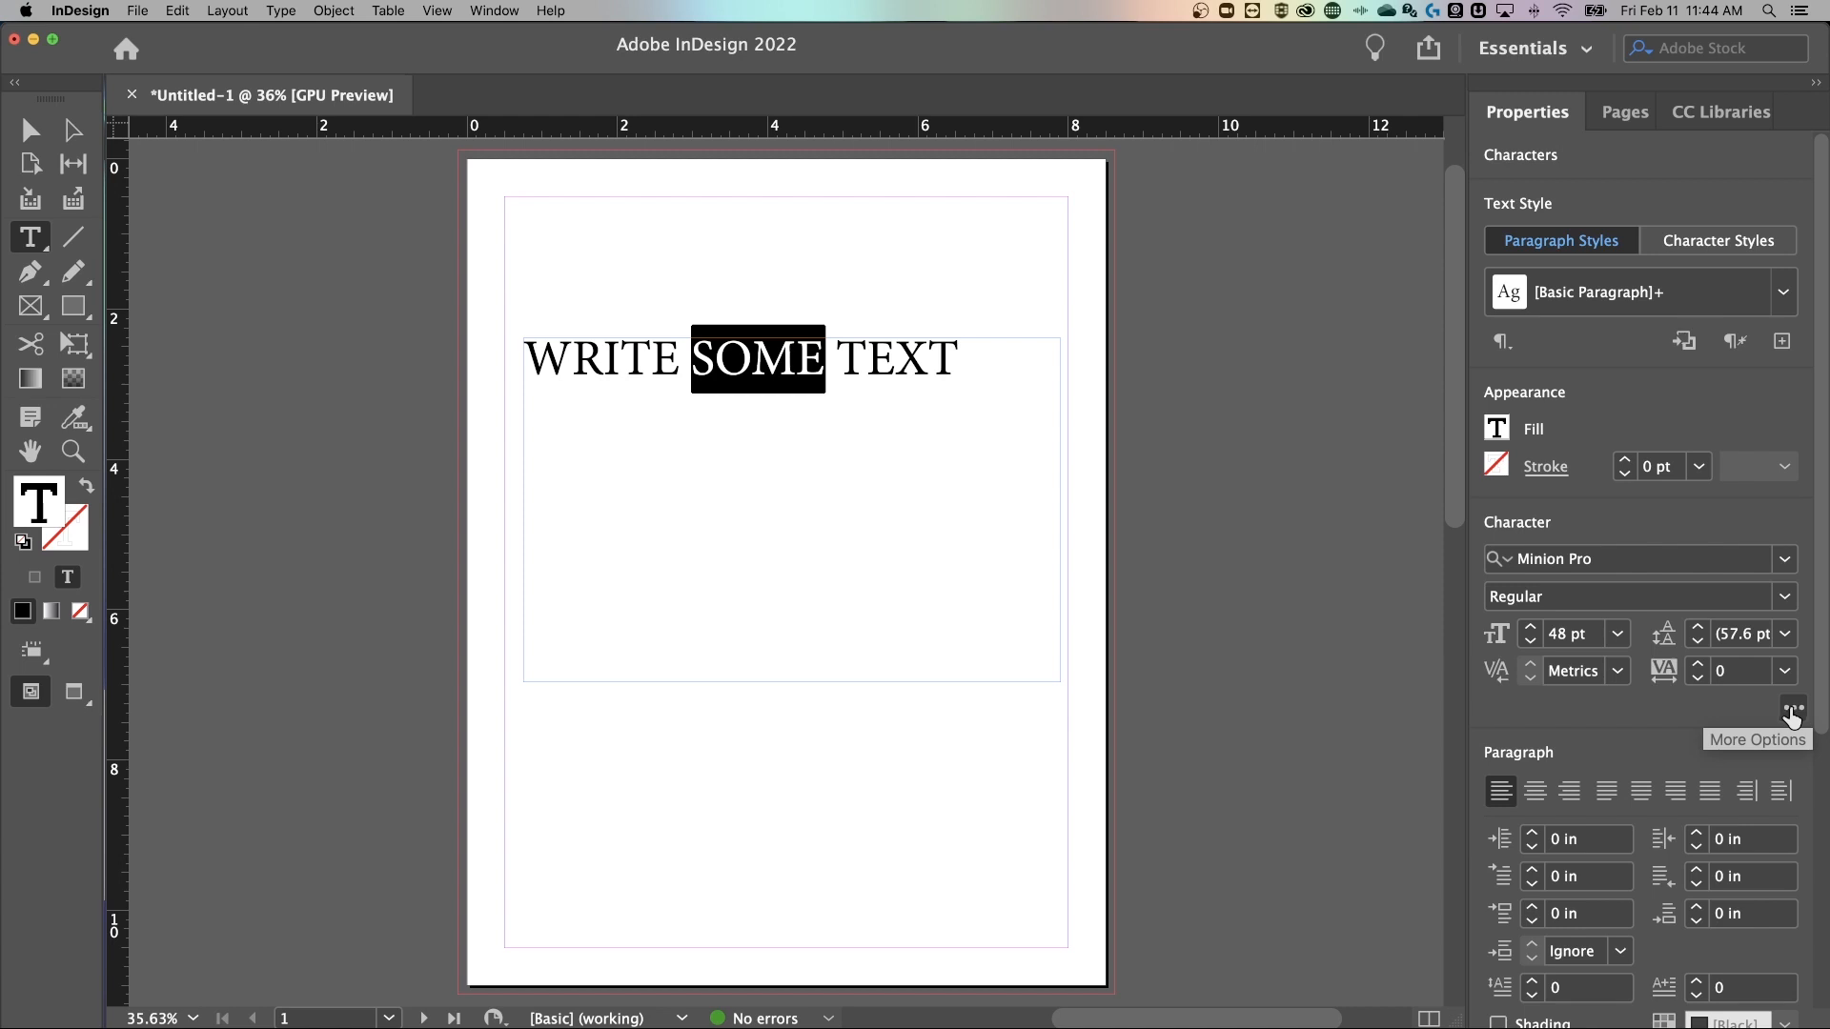
left_click(1792, 711)
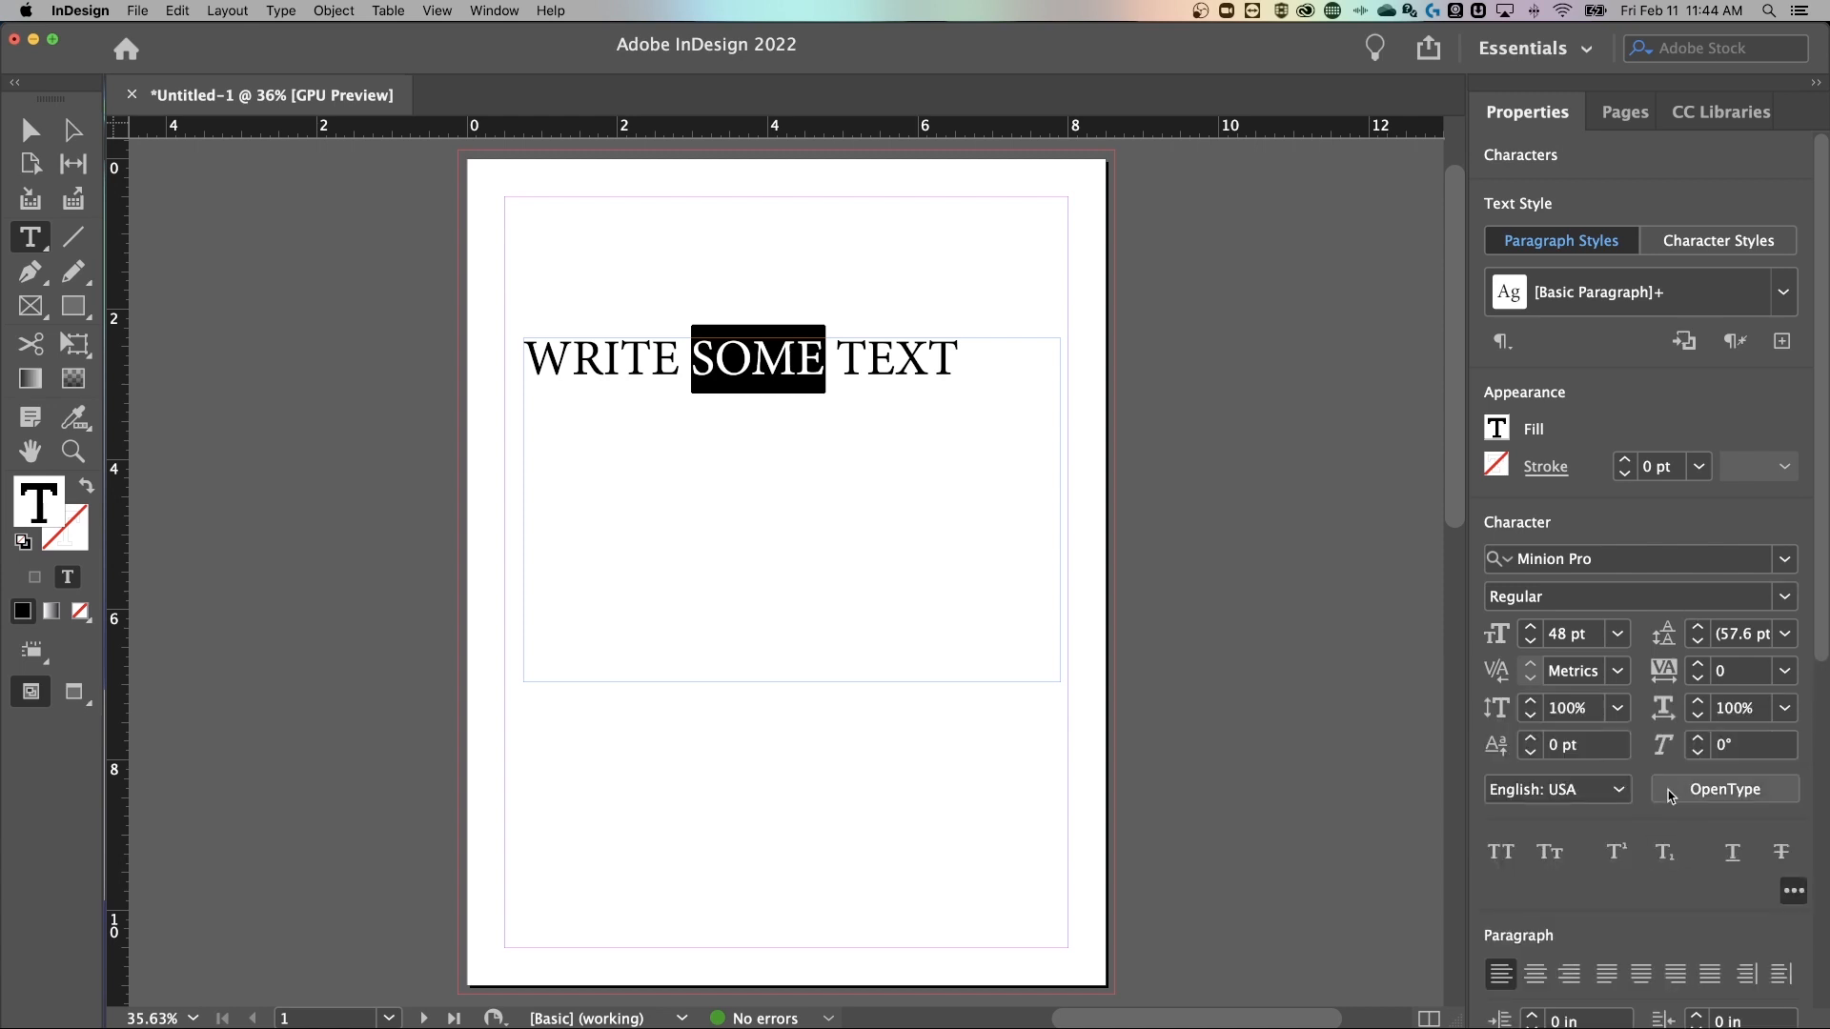
mouse_move(1732, 852)
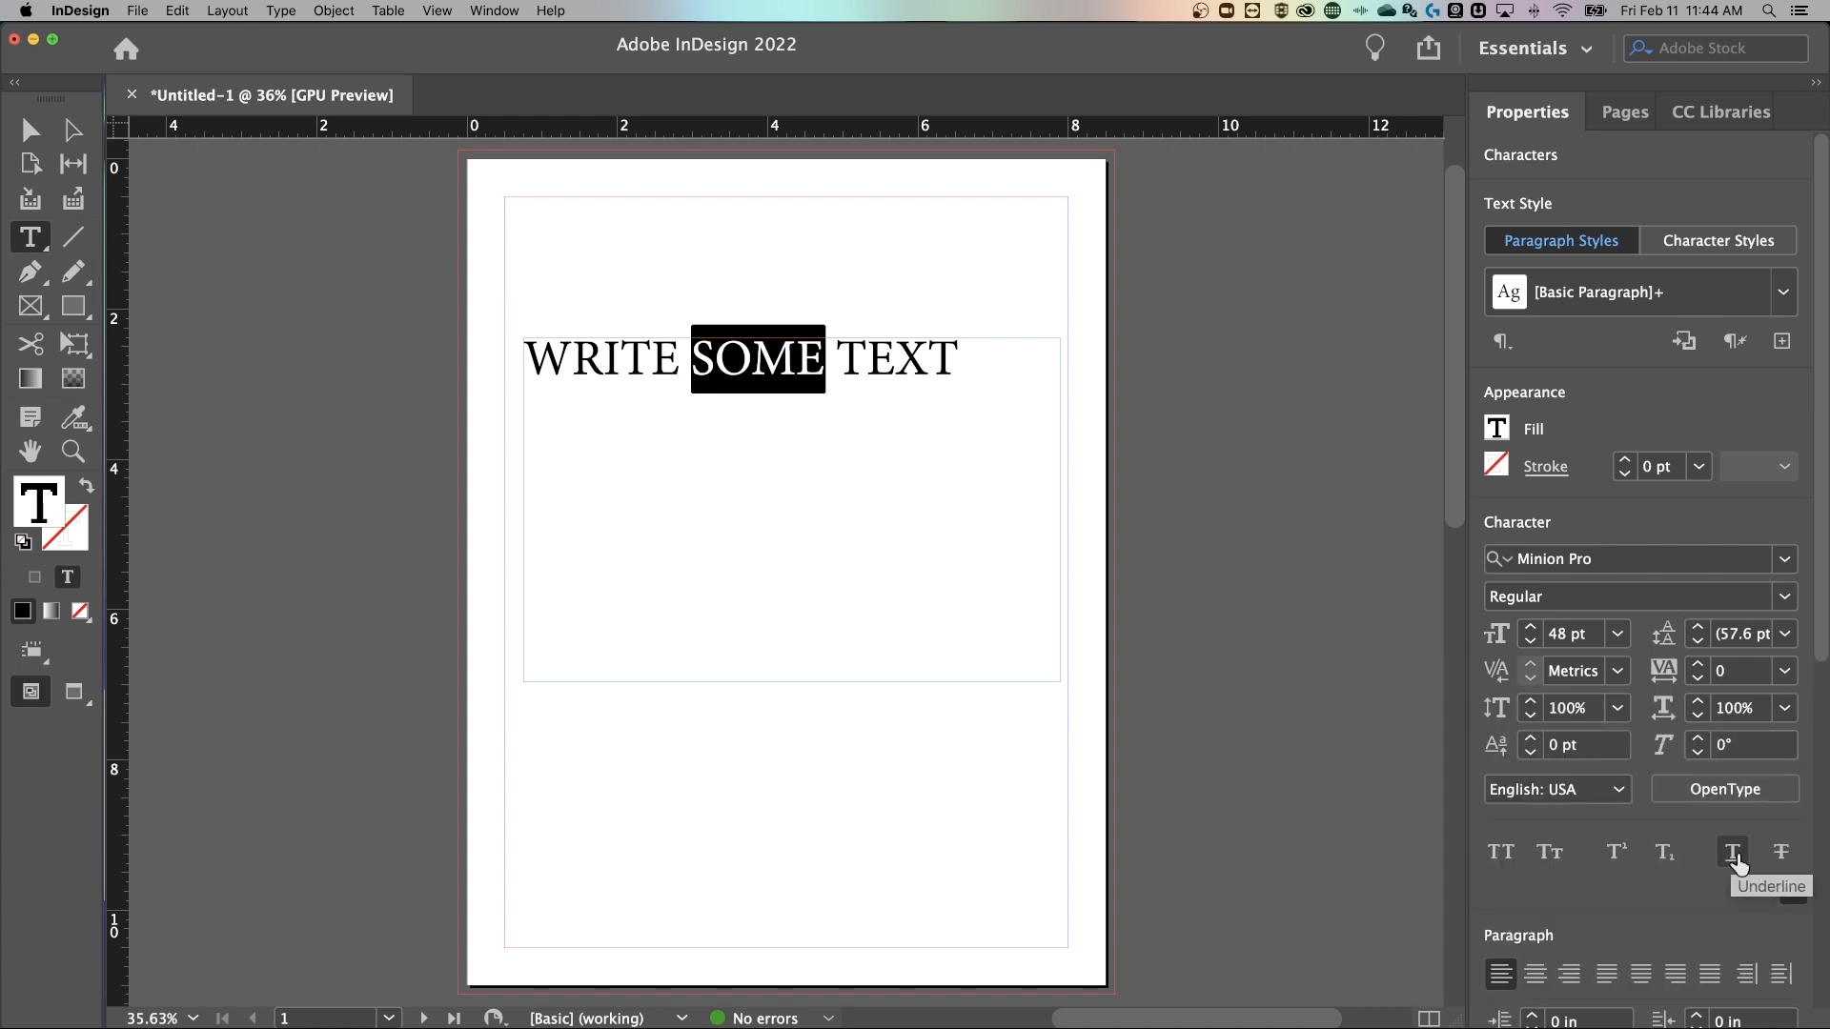
left_click(1733, 852)
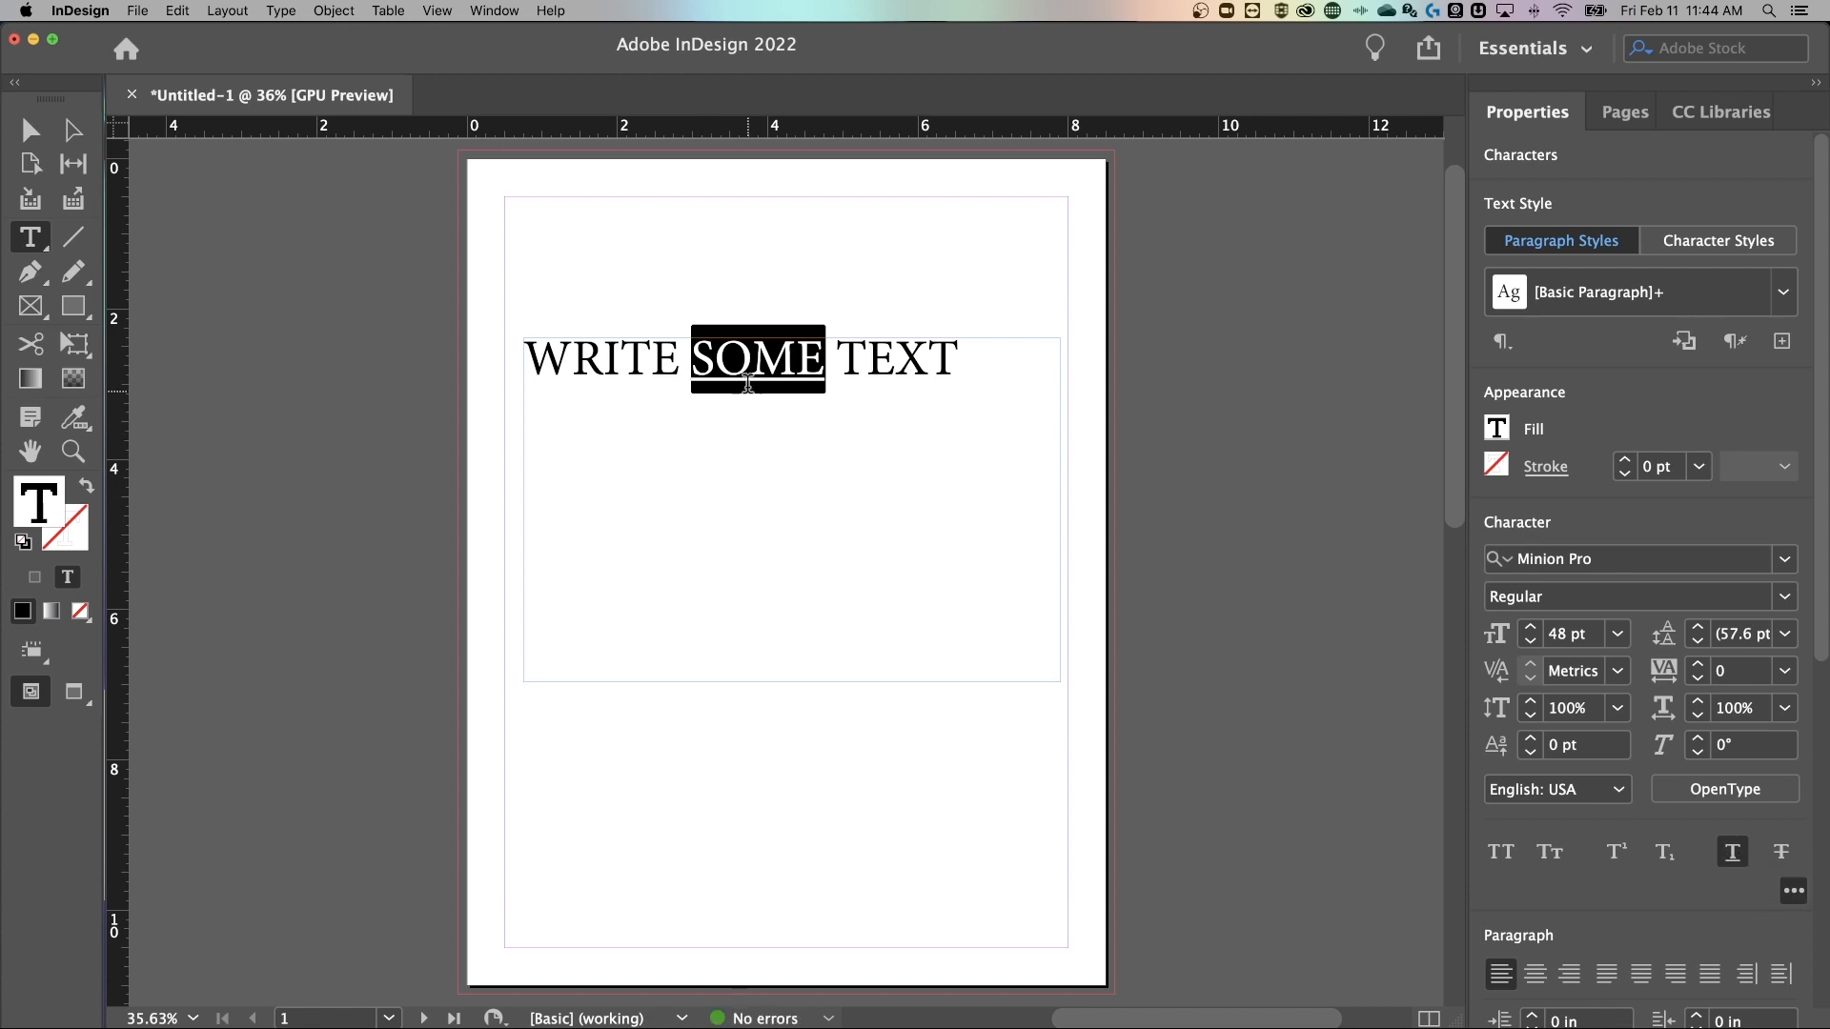